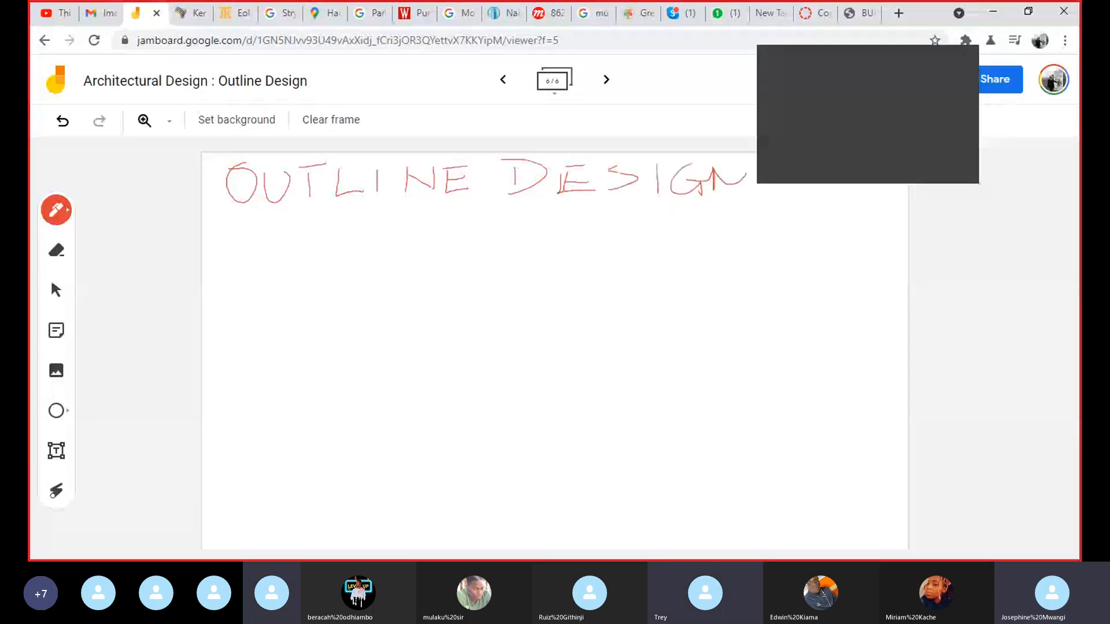
Draw a red underline beneath the OUTLINE DESIGN heading
drag(223, 204, 460, 198)
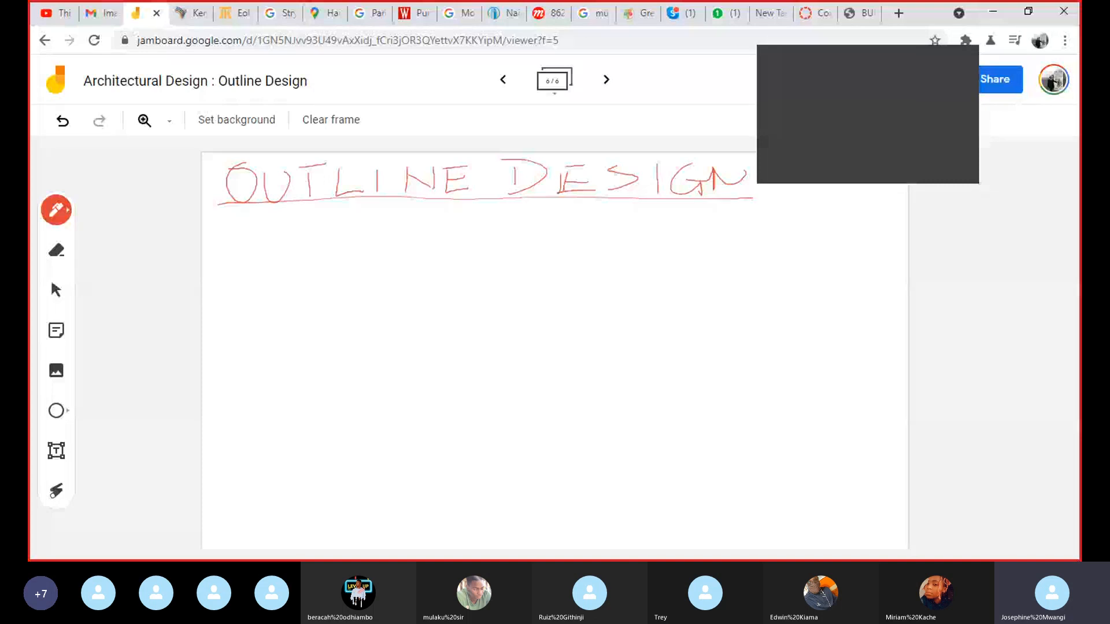
click(502, 79)
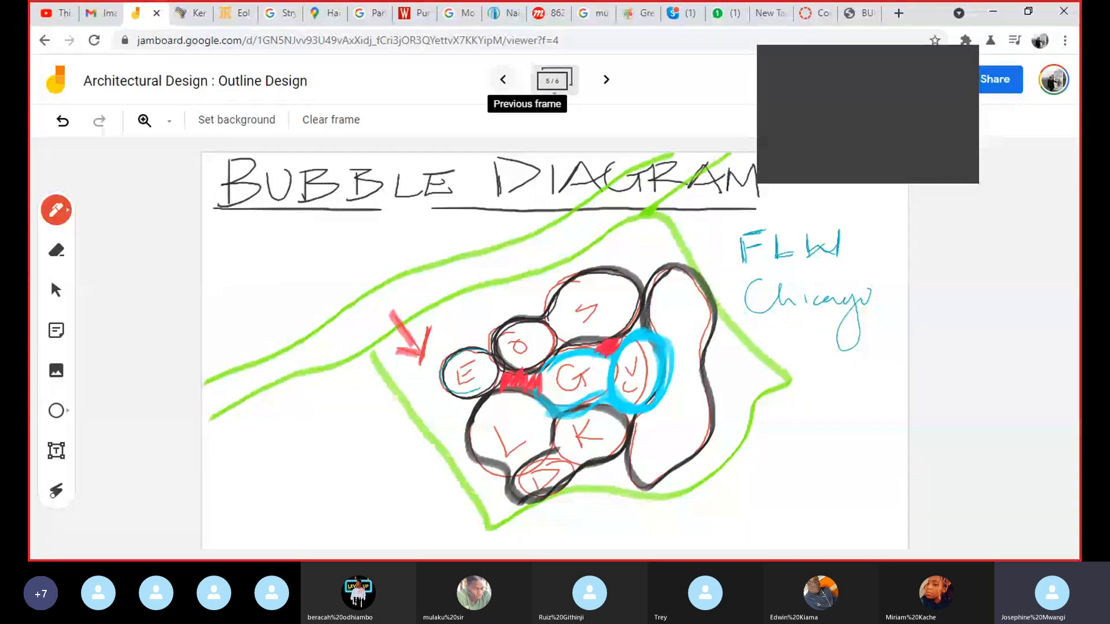
click(606, 80)
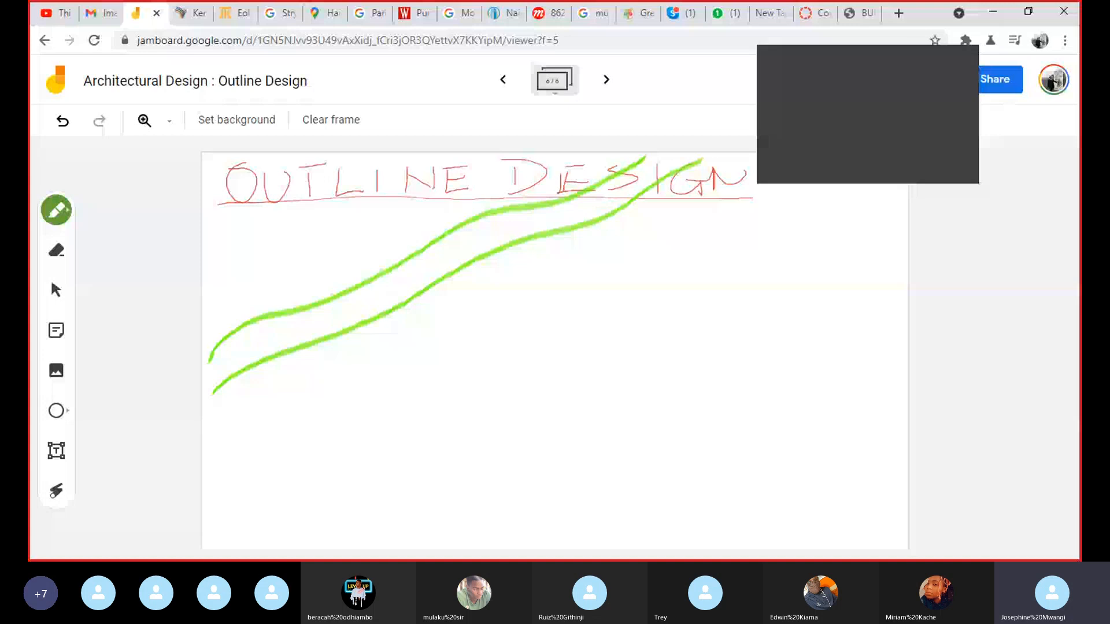
Sketch the irregular green site boundary below the street lines
drag(337, 344, 474, 542)
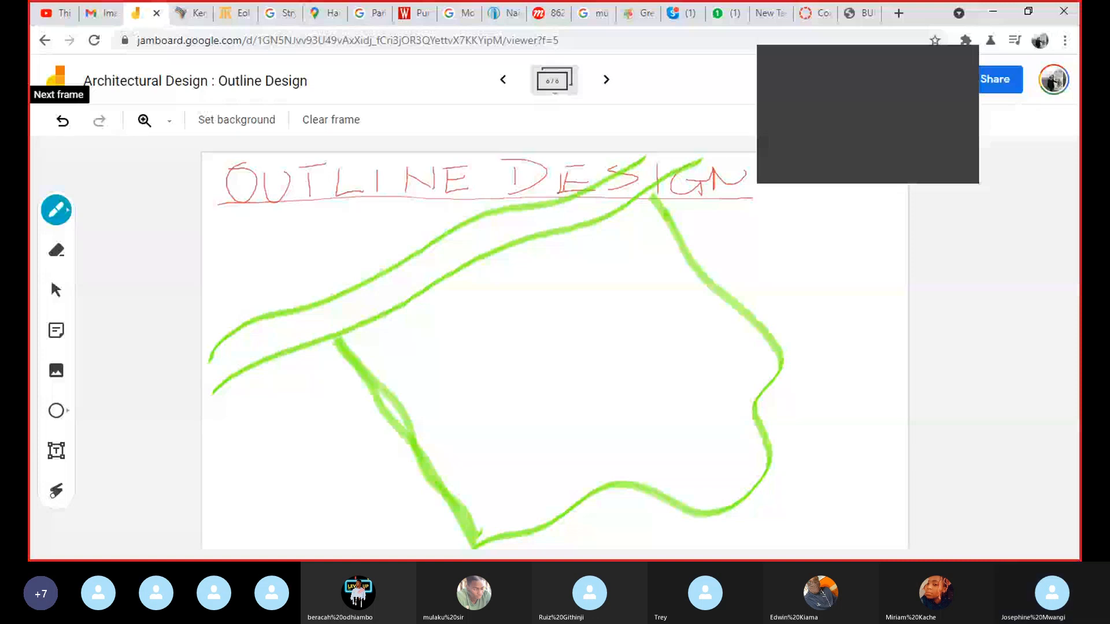
click(56, 209)
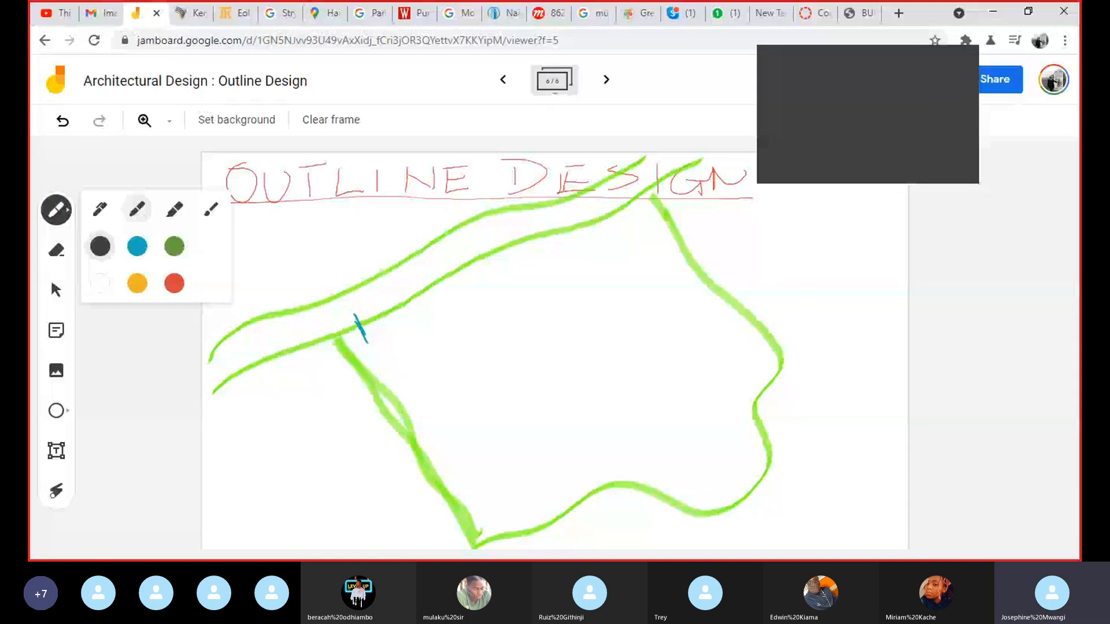